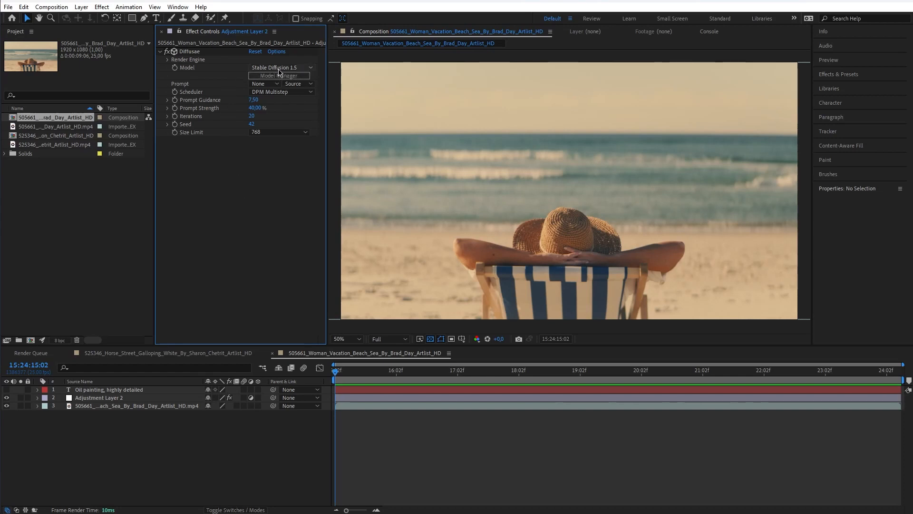
# Step: Use the 'Oil painting, highly detailed' text layer as the Diffusae prompt, size limit 1024, 25 iterations
pyautogui.click(280, 66)
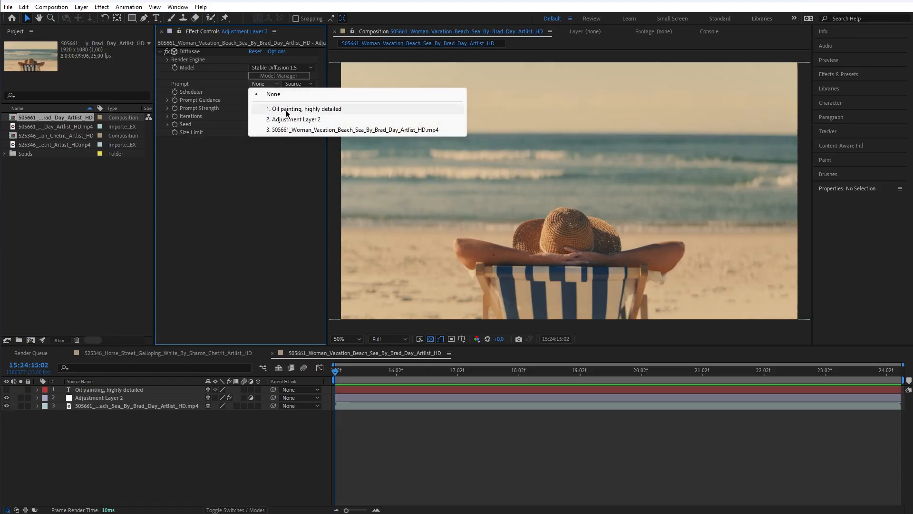
pyautogui.click(306, 109)
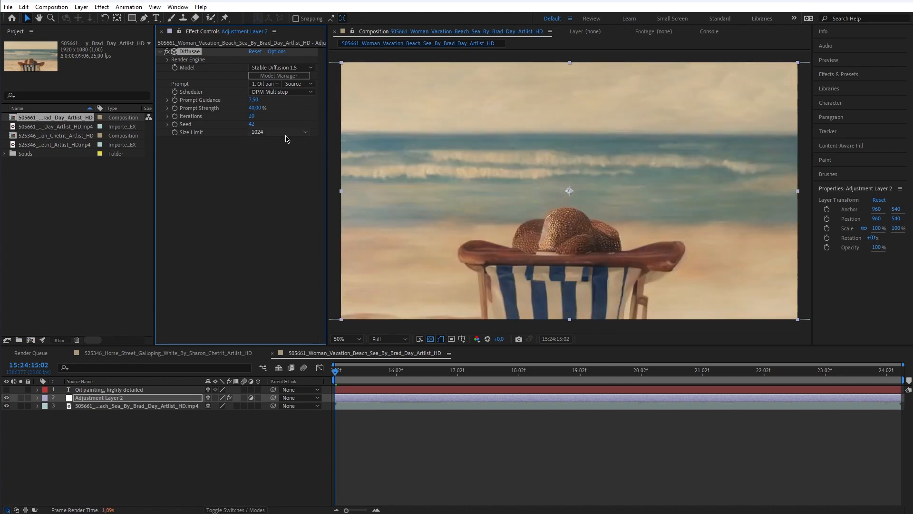
pyautogui.moveTo(336, 190)
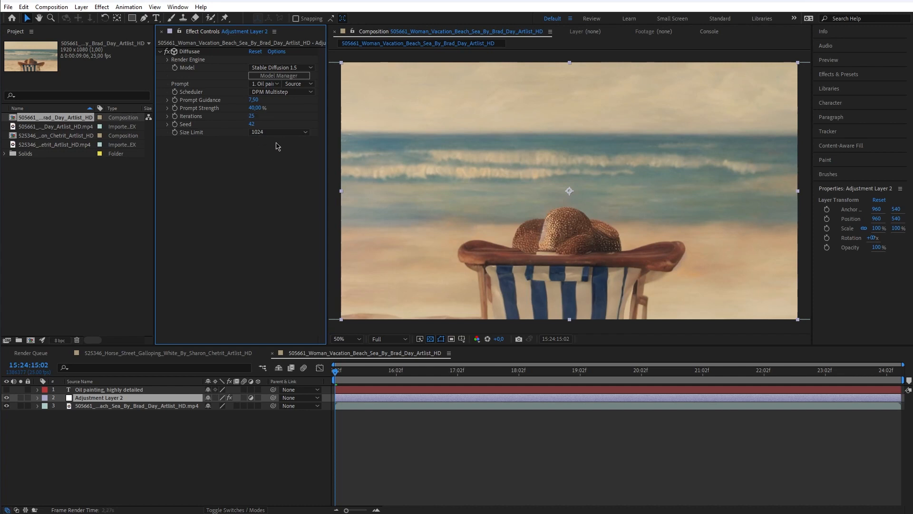
pyautogui.moveTo(362, 152)
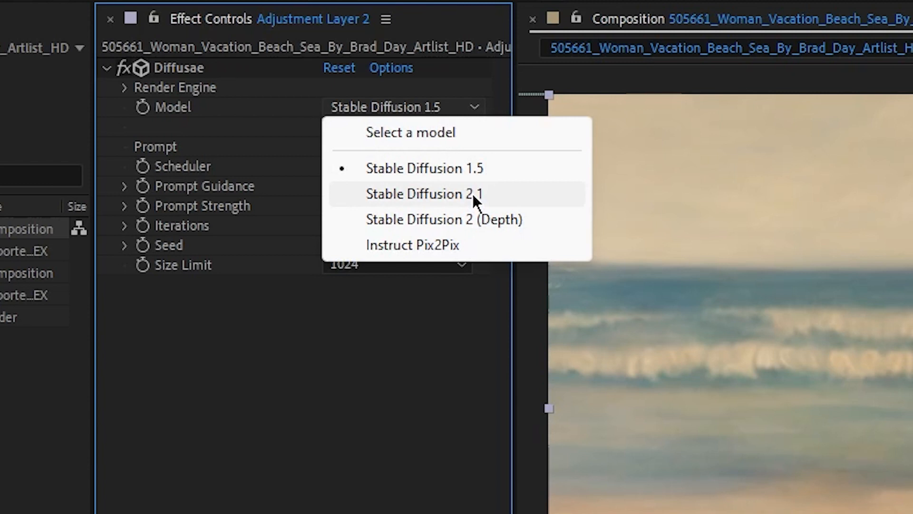
# Step: Set the Diffusae model to Stable Diffusion 2.1 for the oil-painting render
pyautogui.click(424, 193)
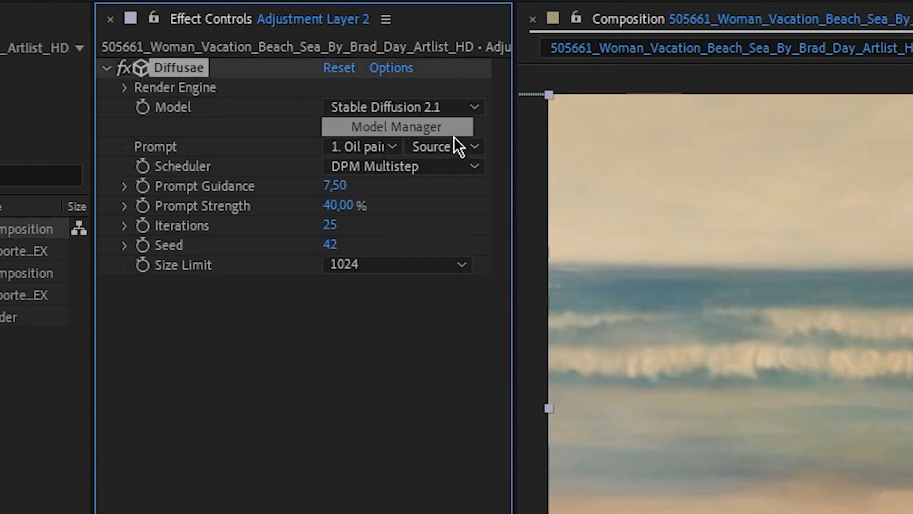
pyautogui.moveTo(461, 120)
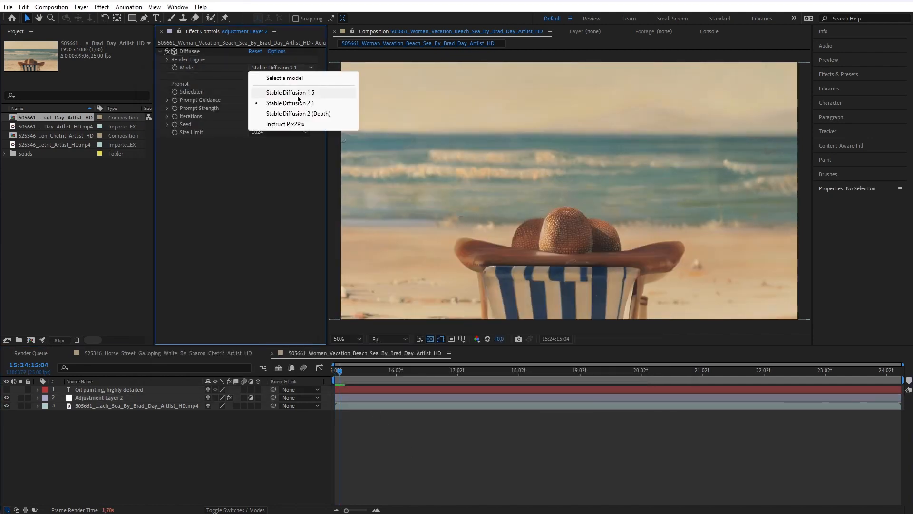
# Step: Alternate the model between Stable Diffusion 1.5 and 2.1 to compare renders, ending on 1.5
pyautogui.click(290, 92)
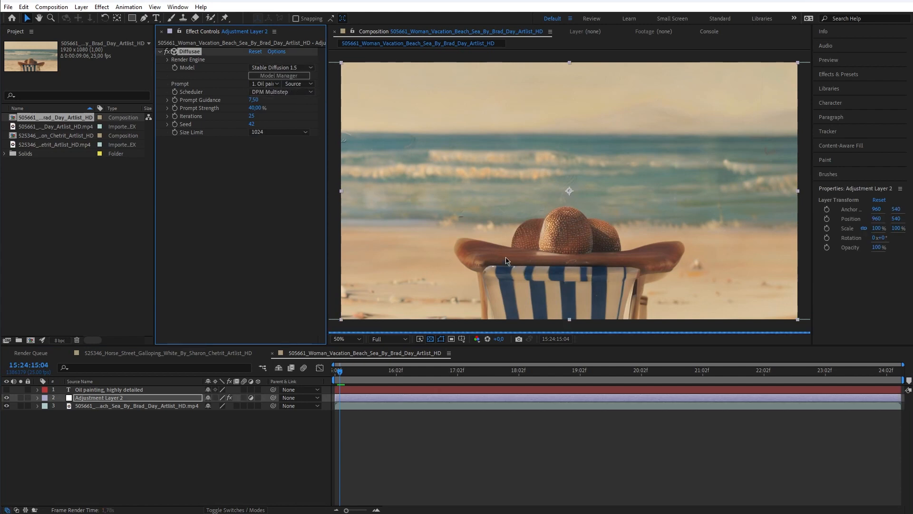
pyautogui.moveTo(505, 239)
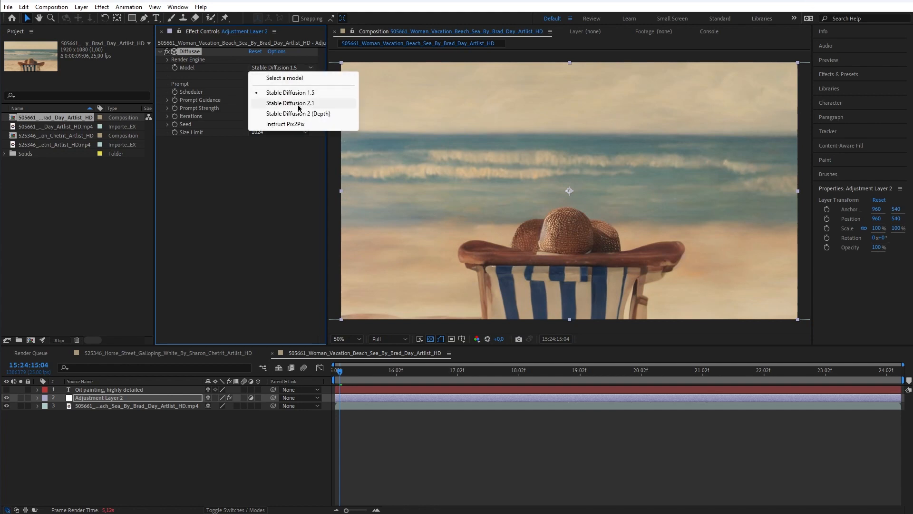
pyautogui.click(290, 103)
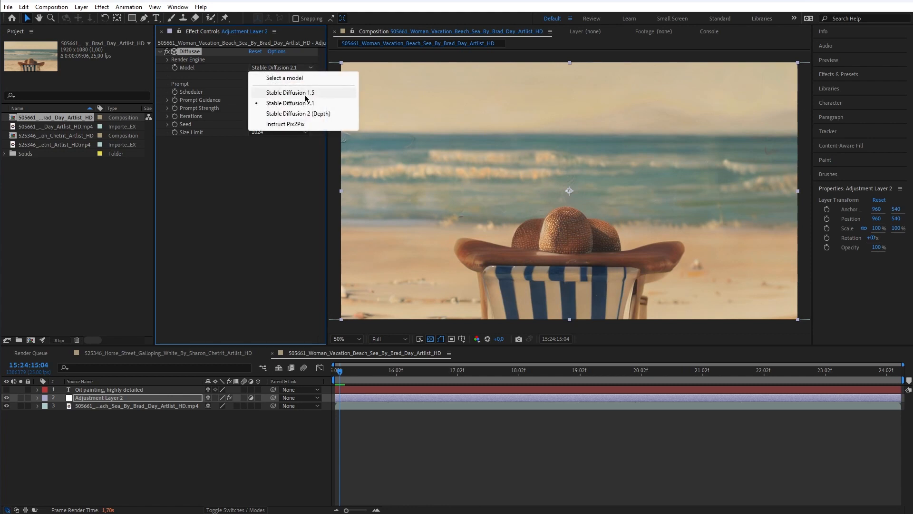
pyautogui.click(289, 93)
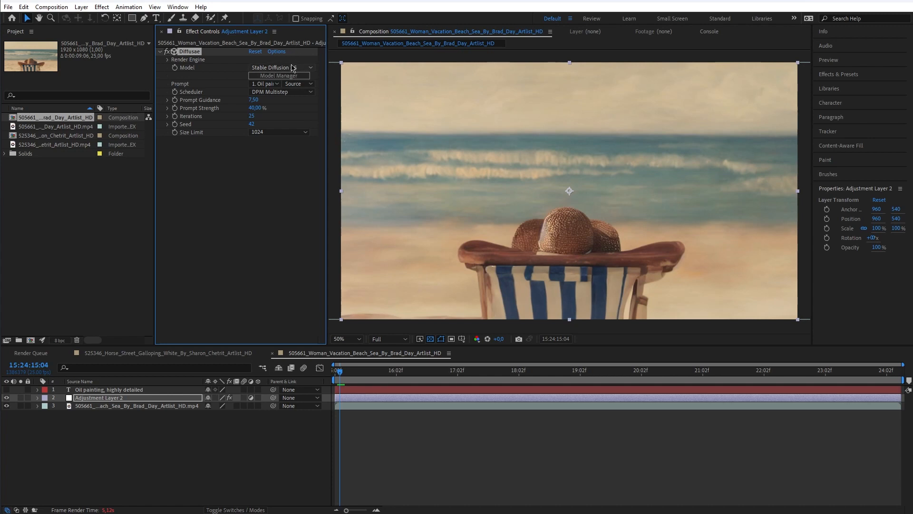
pyautogui.moveTo(293, 71)
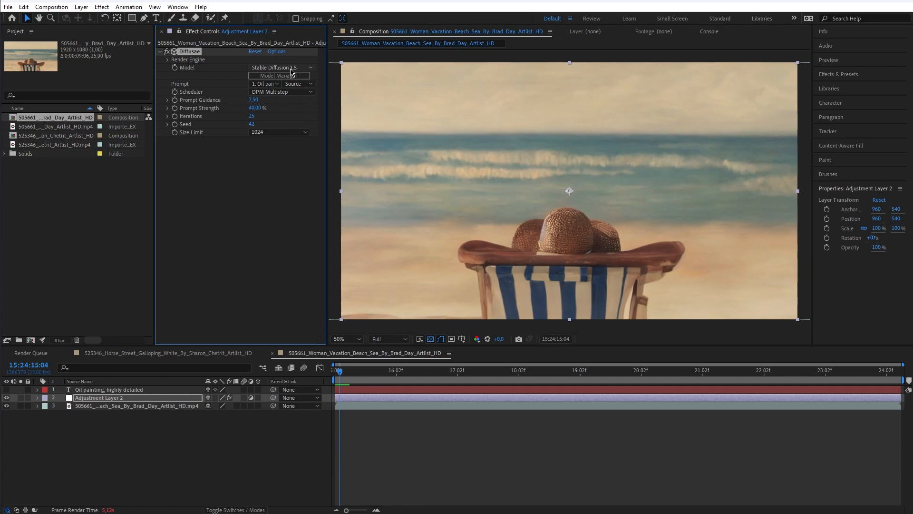
pyautogui.click(279, 66)
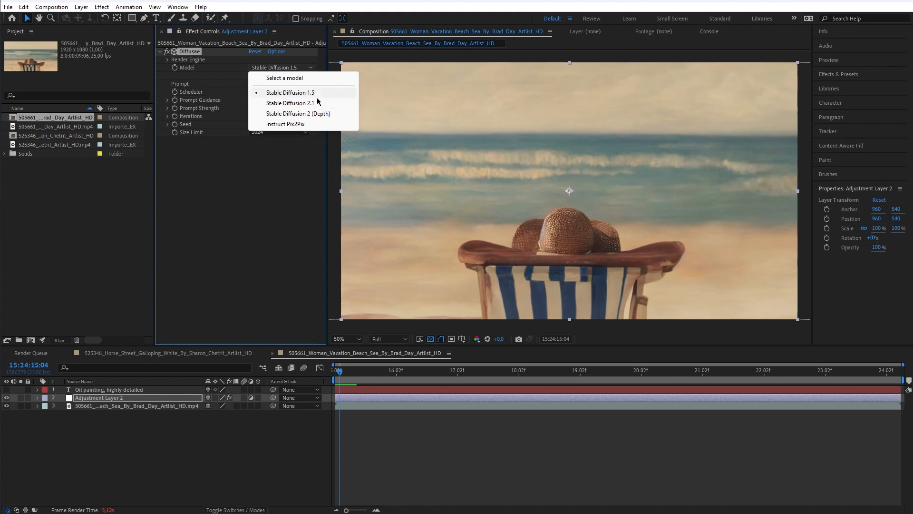
pyautogui.moveTo(321, 105)
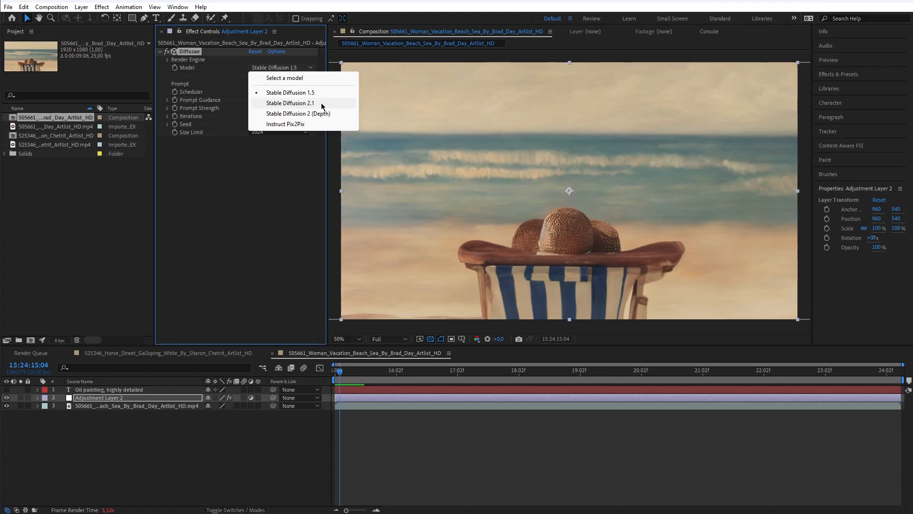
# Step: Render with the Stable Diffusion 2 (Depth) model and preview a few nearby frames
pyautogui.click(298, 113)
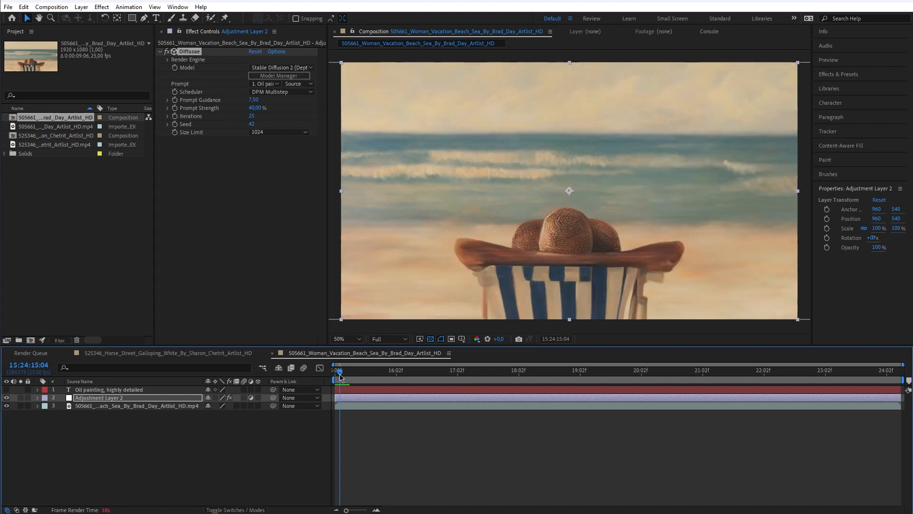
pyautogui.click(341, 370)
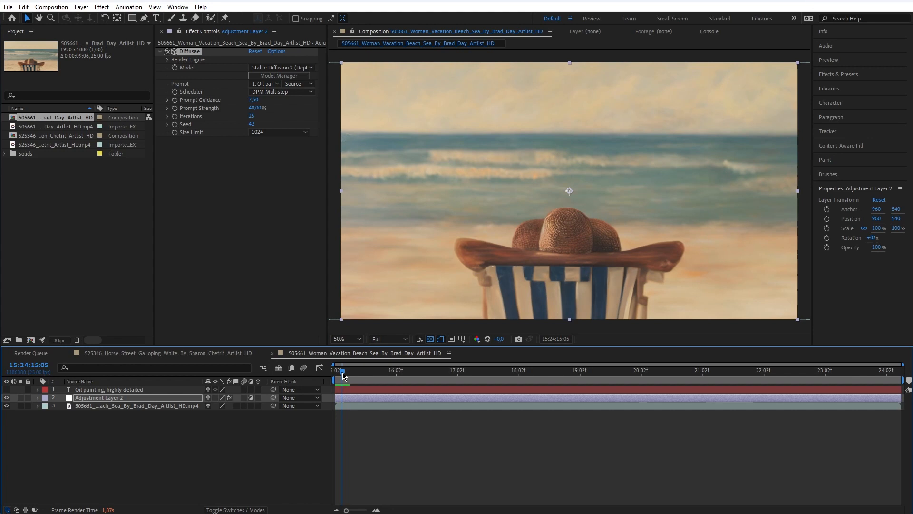
pyautogui.click(340, 375)
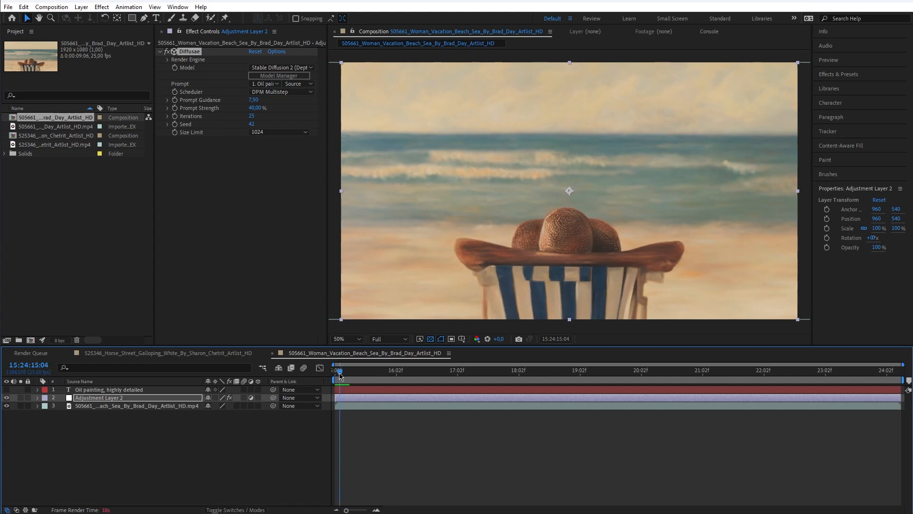
pyautogui.click(346, 371)
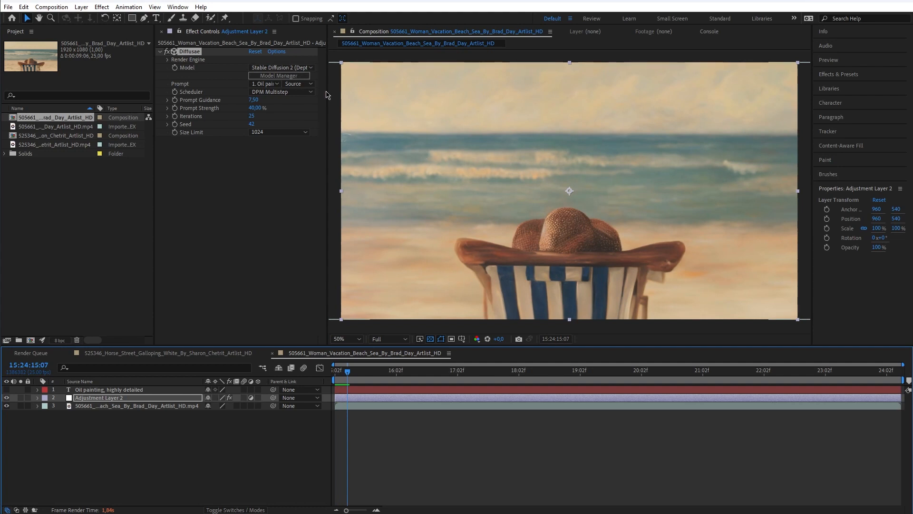
pyautogui.click(279, 66)
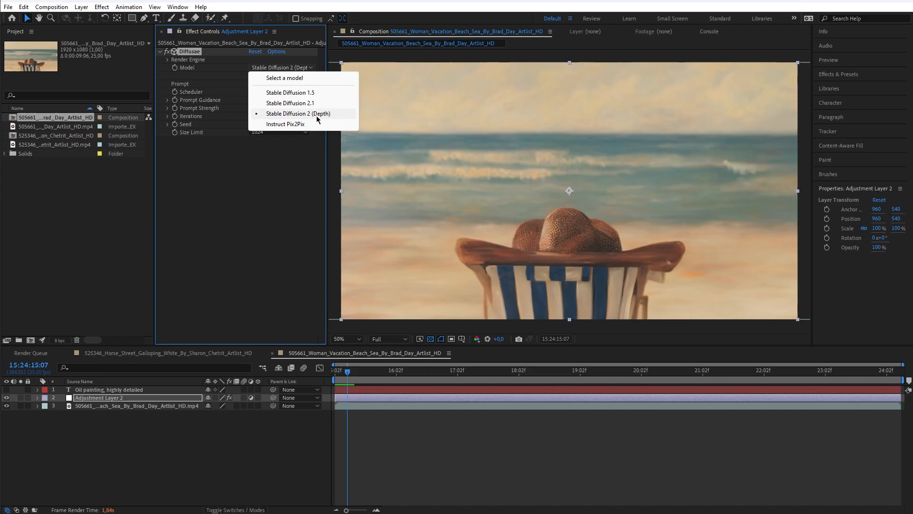
# Step: Set the Diffusae model to Instruct Pix2Pix on the stable shot
pyautogui.click(287, 123)
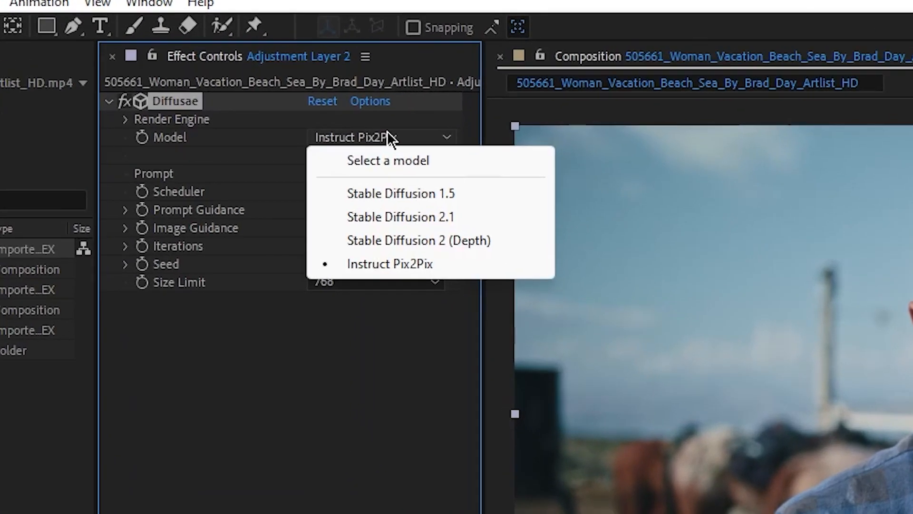
pyautogui.click(401, 193)
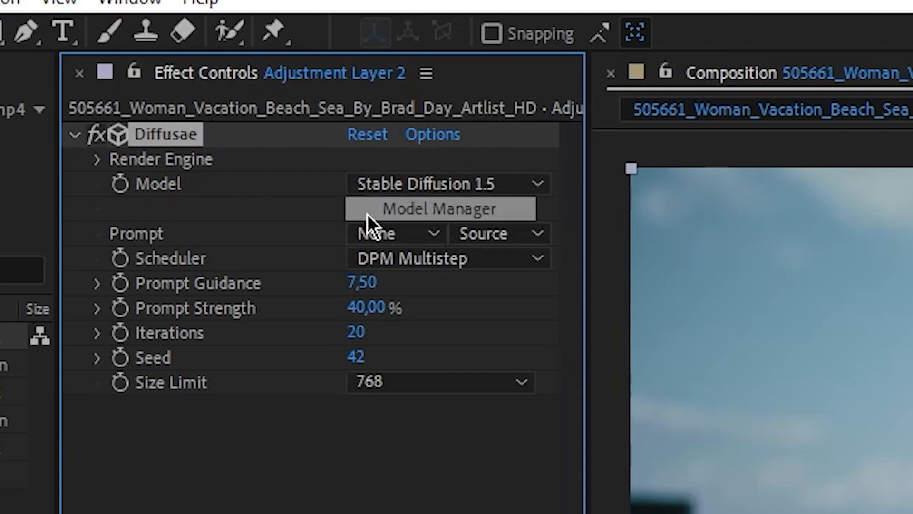
pyautogui.moveTo(344, 303)
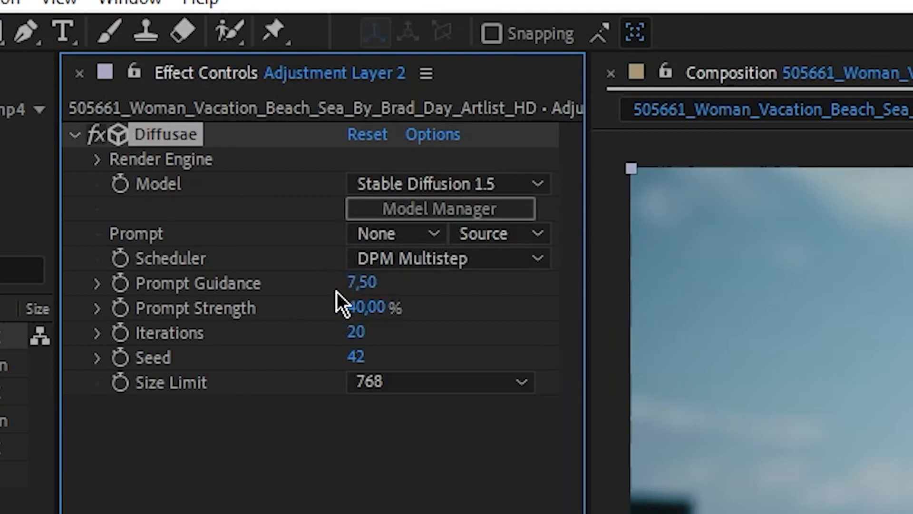
pyautogui.click(446, 184)
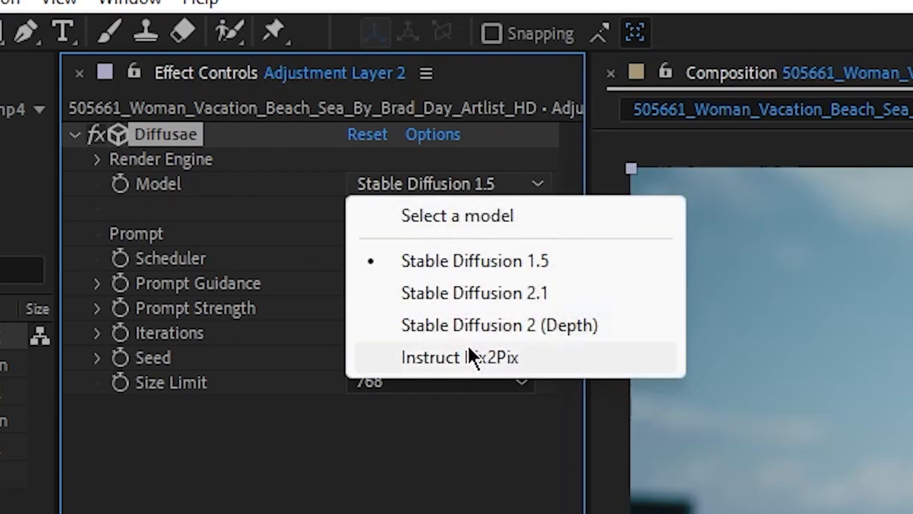
pyautogui.click(460, 357)
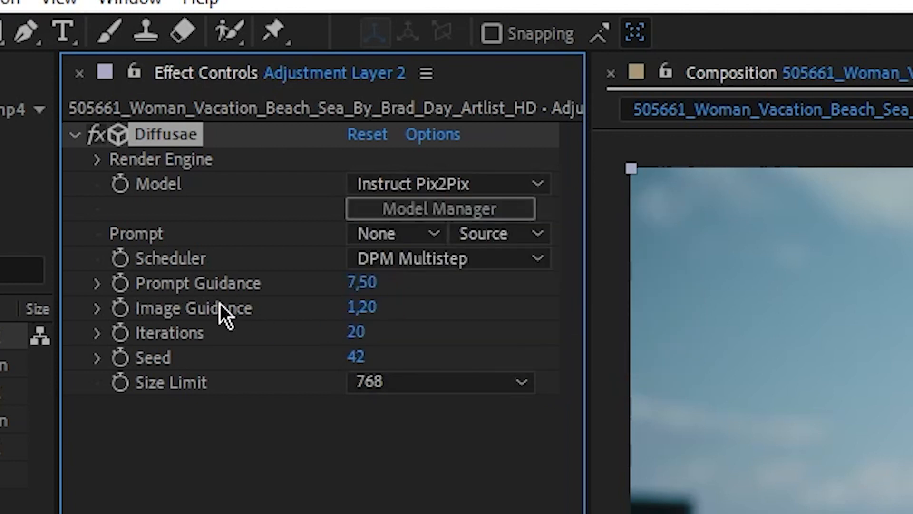
pyautogui.moveTo(365, 284)
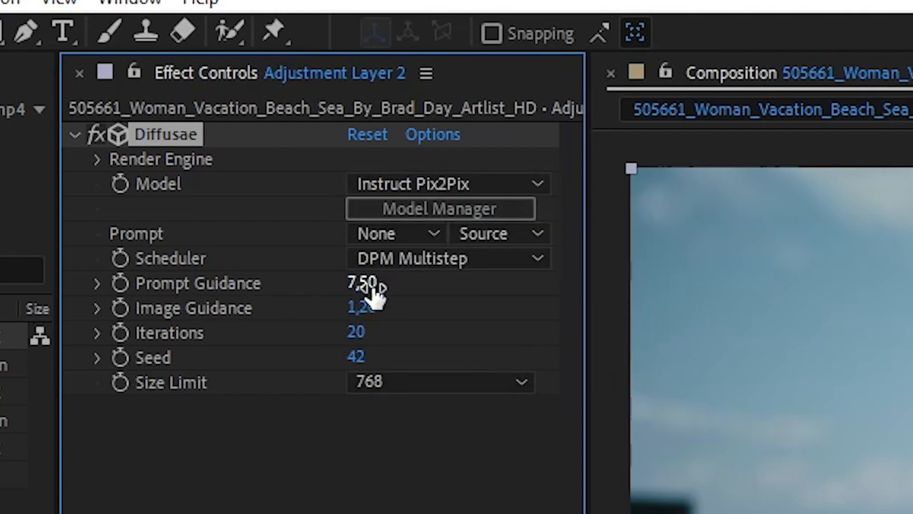
pyautogui.moveTo(408, 233)
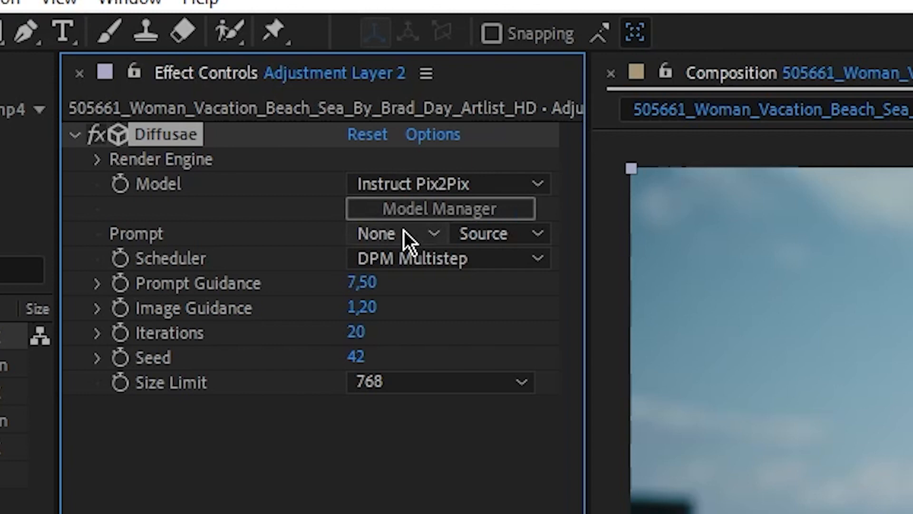
pyautogui.moveTo(408, 247)
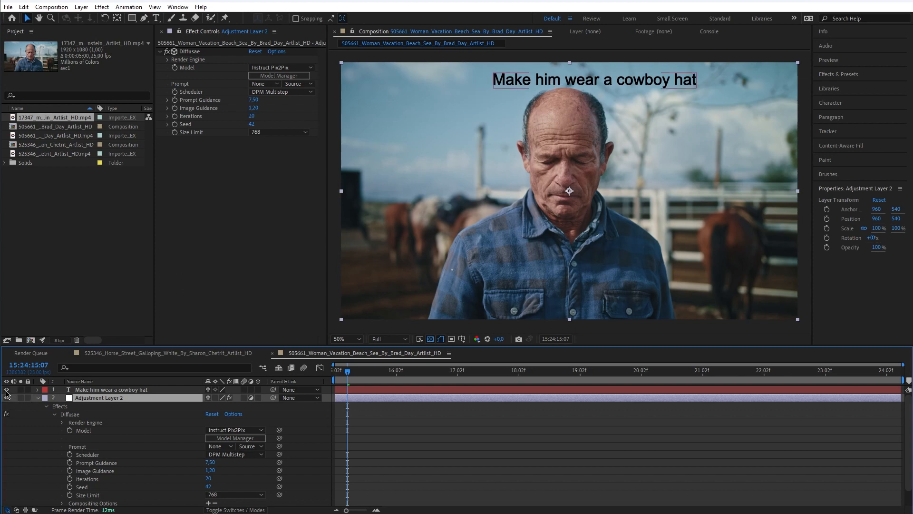
# Step: Use the 'Make him wear a cowboy hat' text layer as the prompt
pyautogui.click(264, 84)
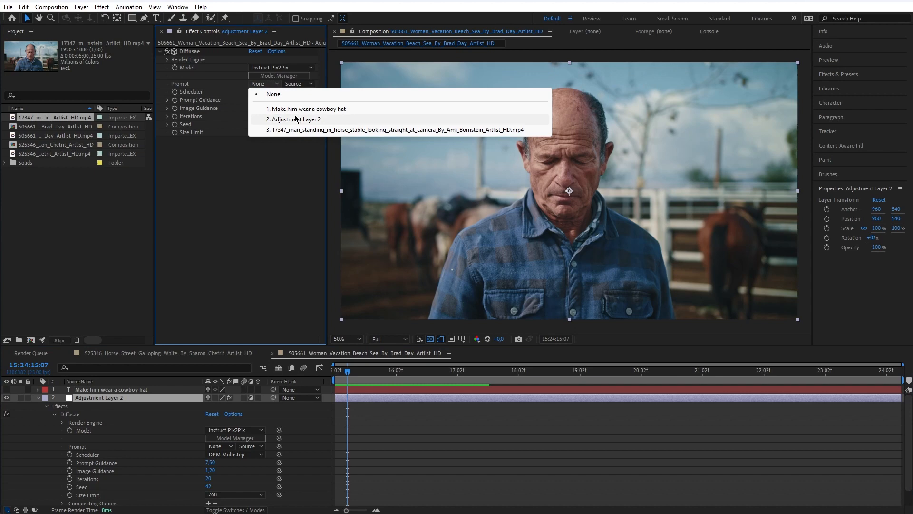
pyautogui.click(307, 109)
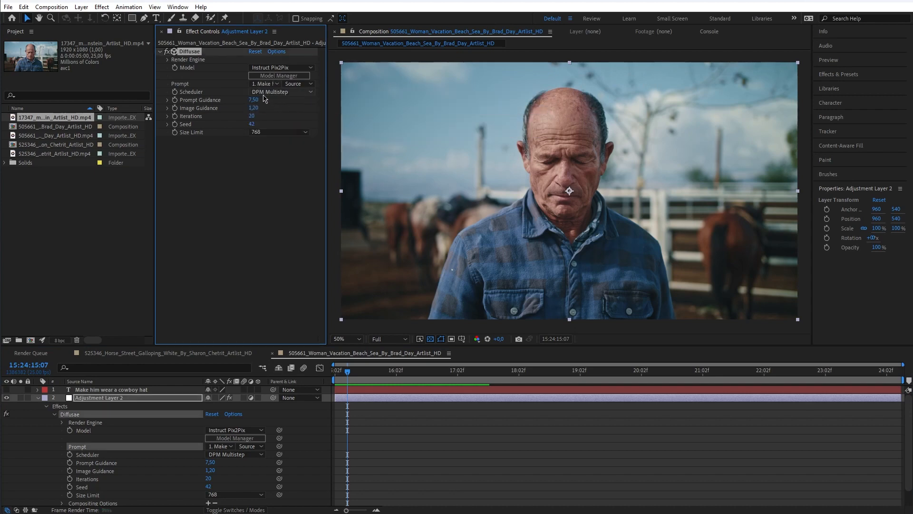
pyautogui.moveTo(535, 170)
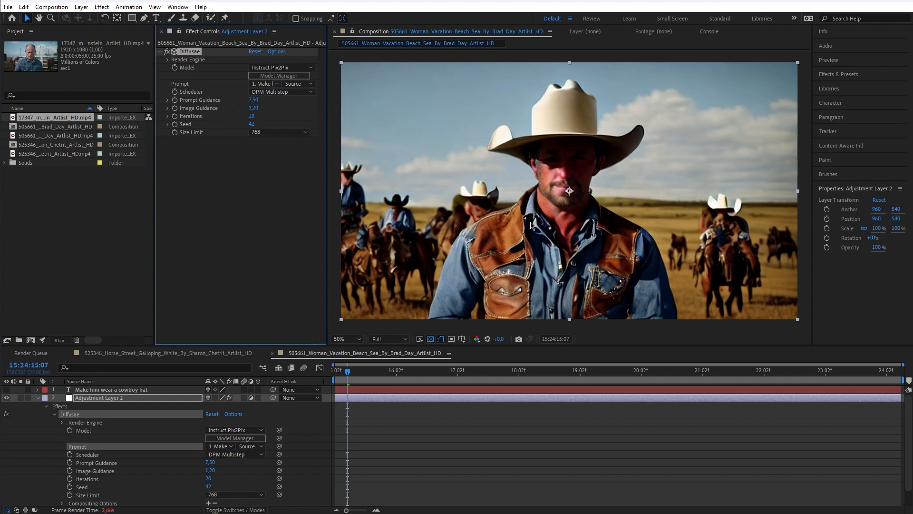
pyautogui.moveTo(441, 308)
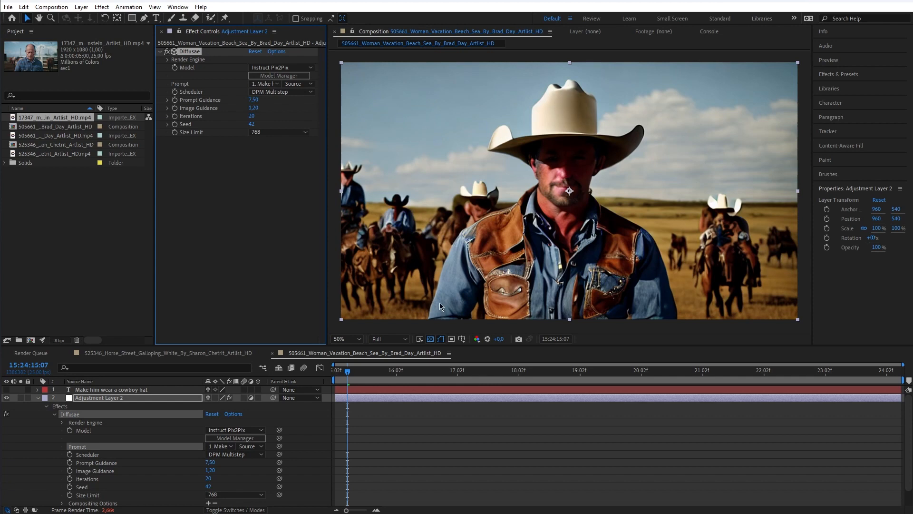
pyautogui.moveTo(547, 130)
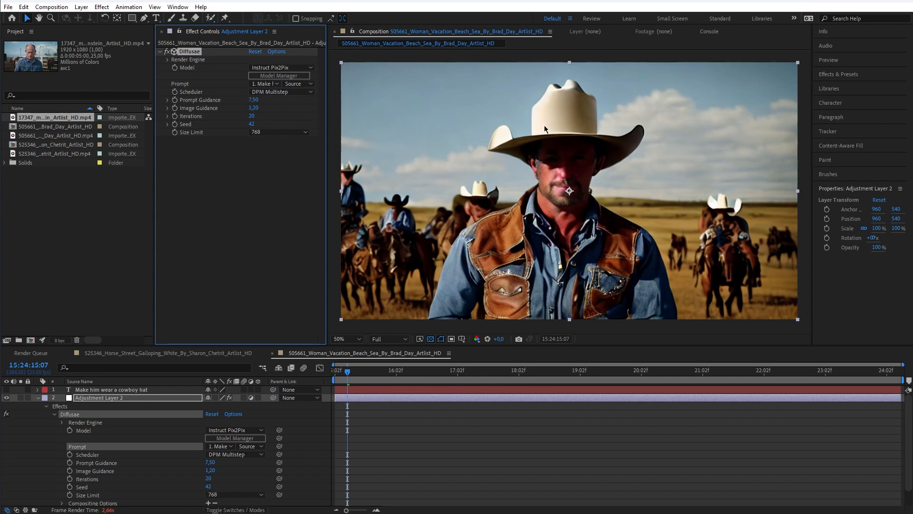
pyautogui.moveTo(644, 198)
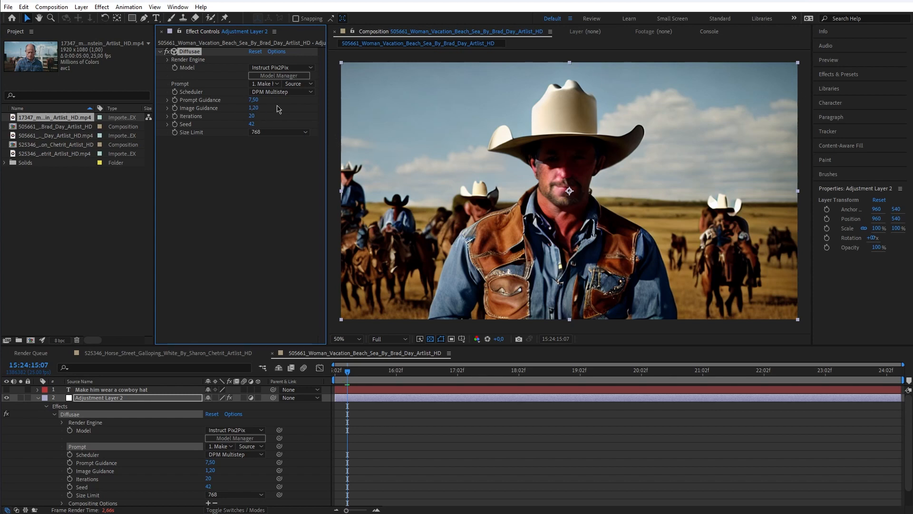
pyautogui.moveTo(240, 112)
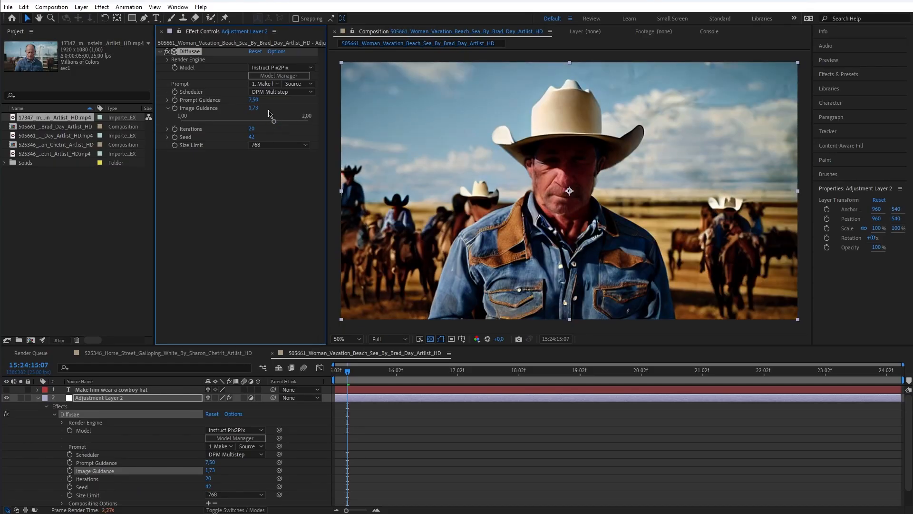
# Step: Raise image guidance to about 1.79, set size limit 1024 and seed 2942
pyautogui.moveTo(269, 120); pyautogui.dragTo(292, 121)
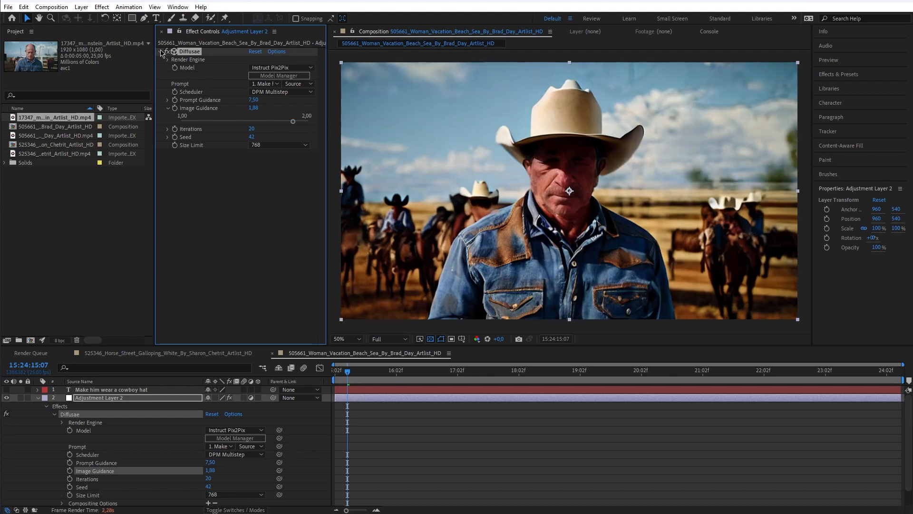
pyautogui.click(165, 53)
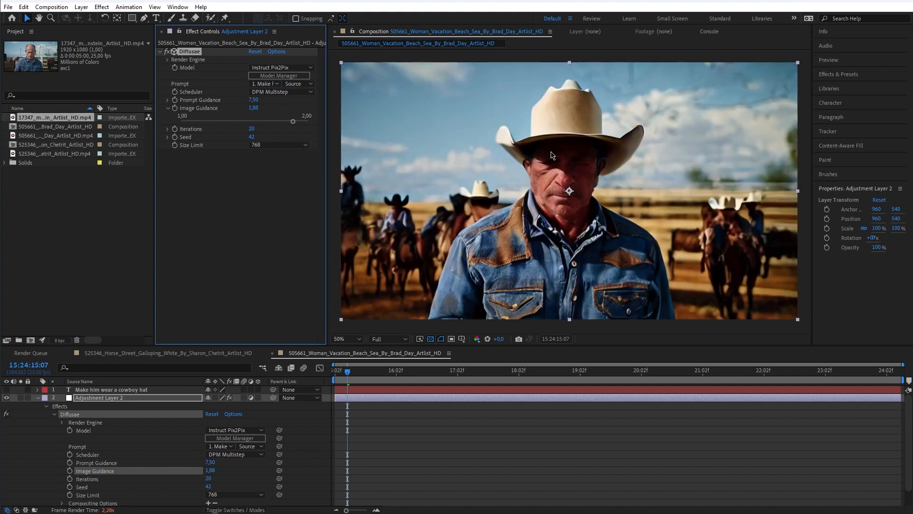
pyautogui.moveTo(241, 177)
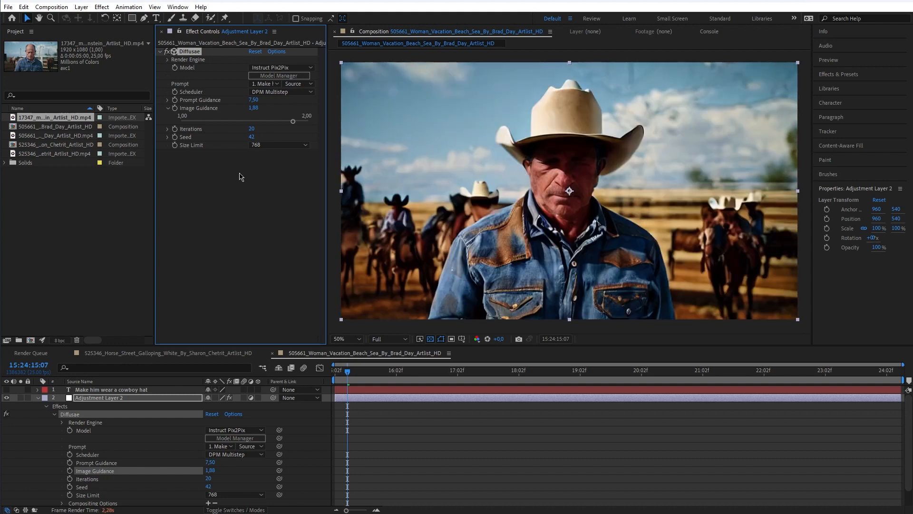
pyautogui.click(278, 144)
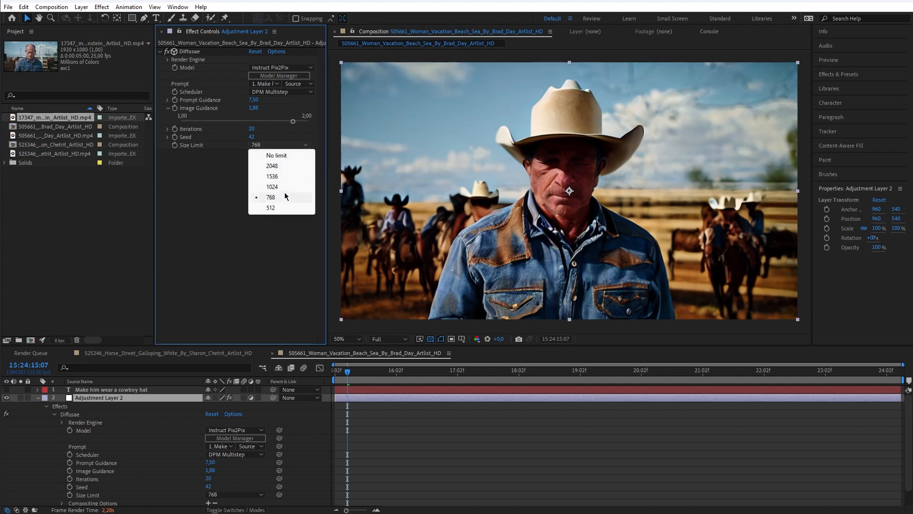
pyautogui.click(272, 186)
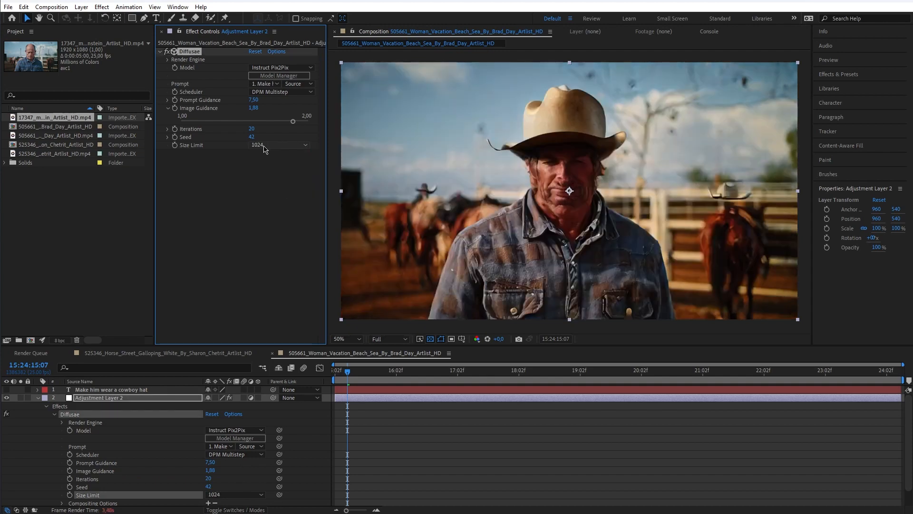
pyautogui.moveTo(297, 120); pyautogui.dragTo(282, 121)
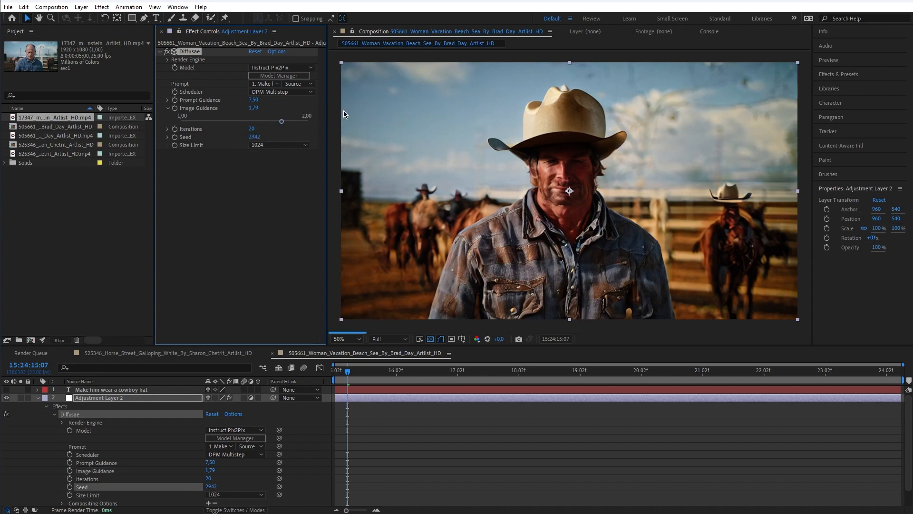
pyautogui.moveTo(352, 131)
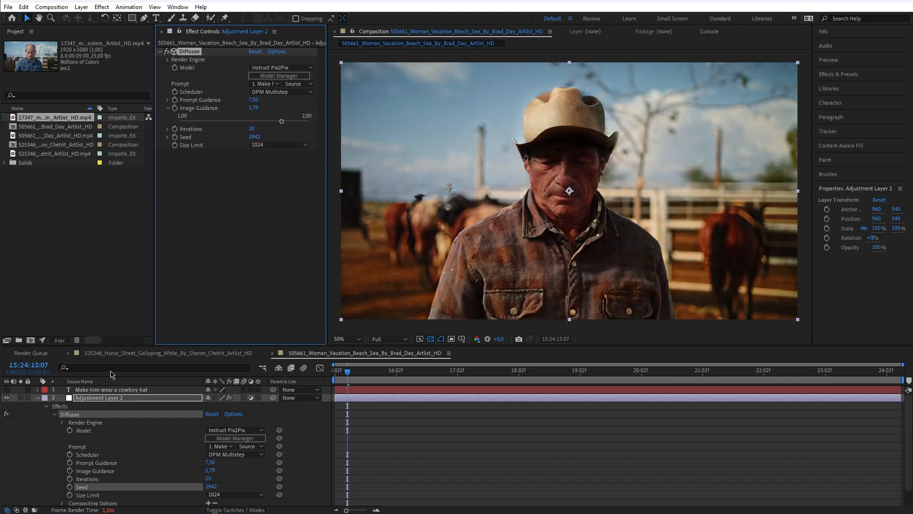
# Step: Reword the prompt to 'Make it a winter scene', size limit 768, image guidance about 1.15
pyautogui.click(110, 389)
pyautogui.write('Make it a winter scene')
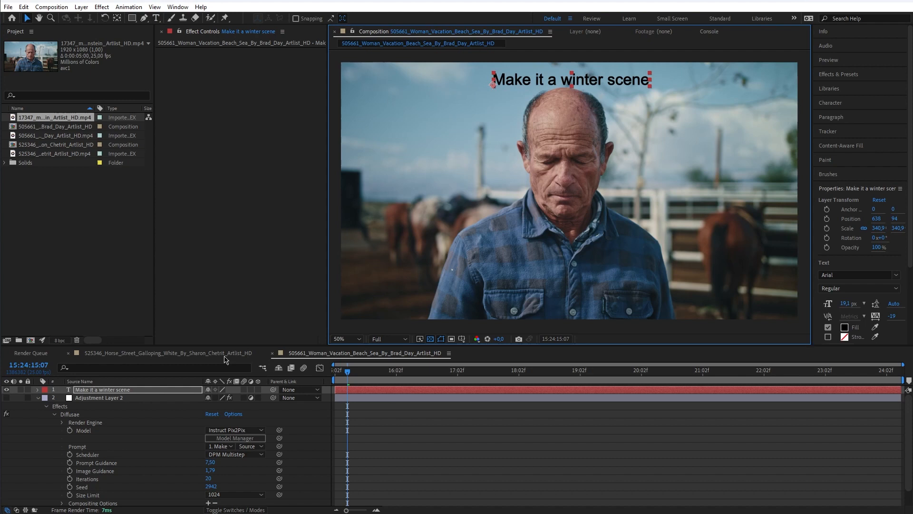
pyautogui.click(98, 397)
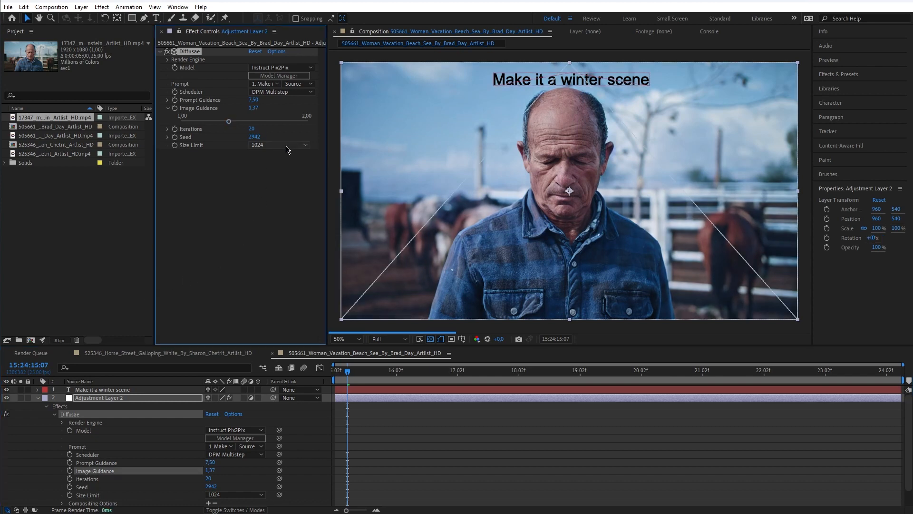
pyautogui.click(281, 145)
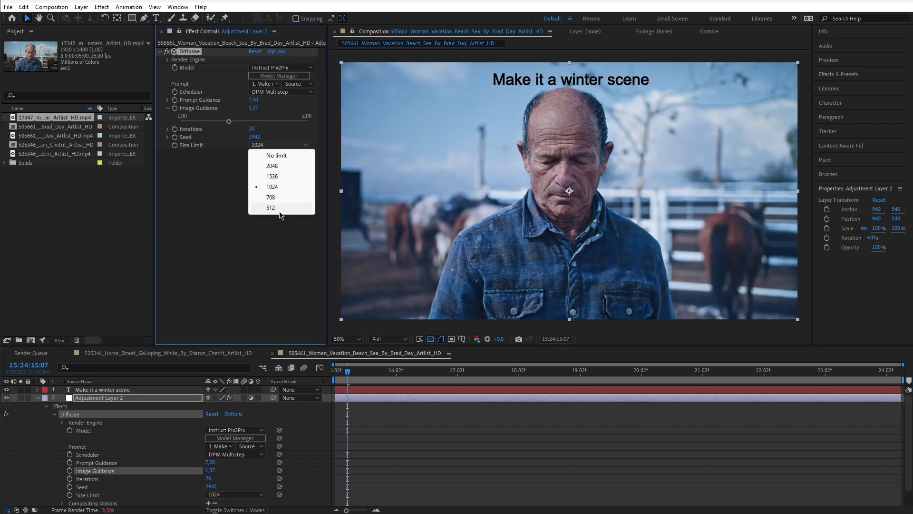
pyautogui.click(271, 197)
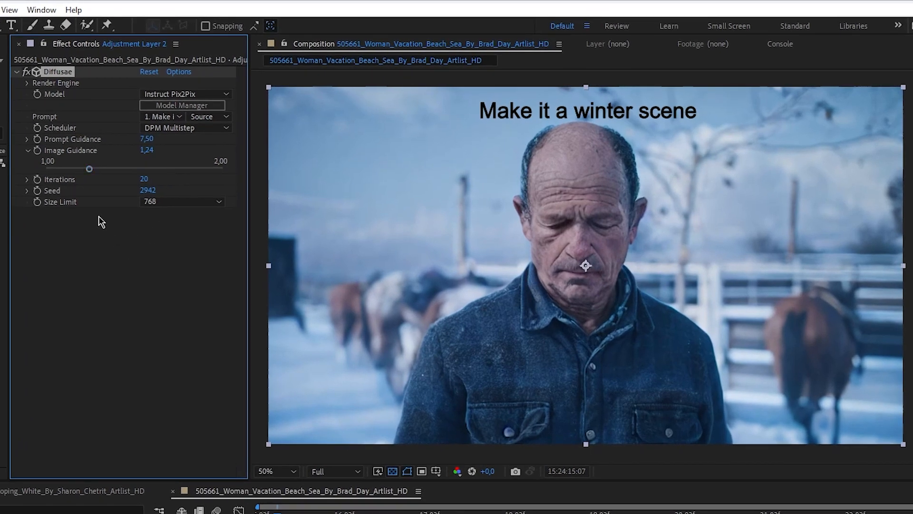
pyautogui.moveTo(110, 165)
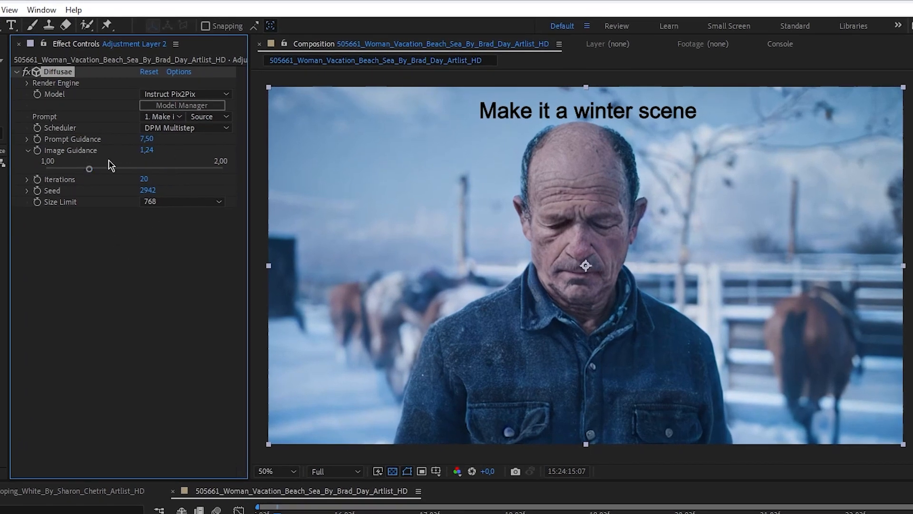
pyautogui.moveTo(89, 168); pyautogui.dragTo(74, 169)
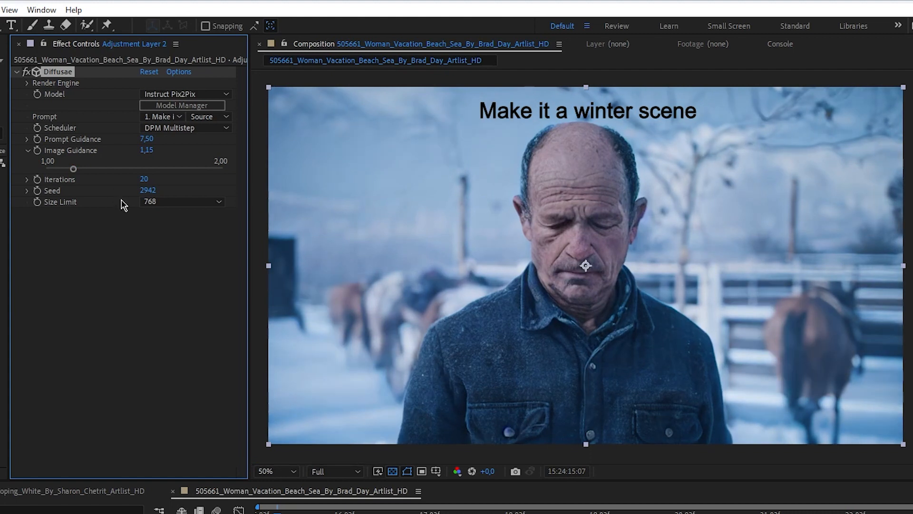
pyautogui.moveTo(98, 305)
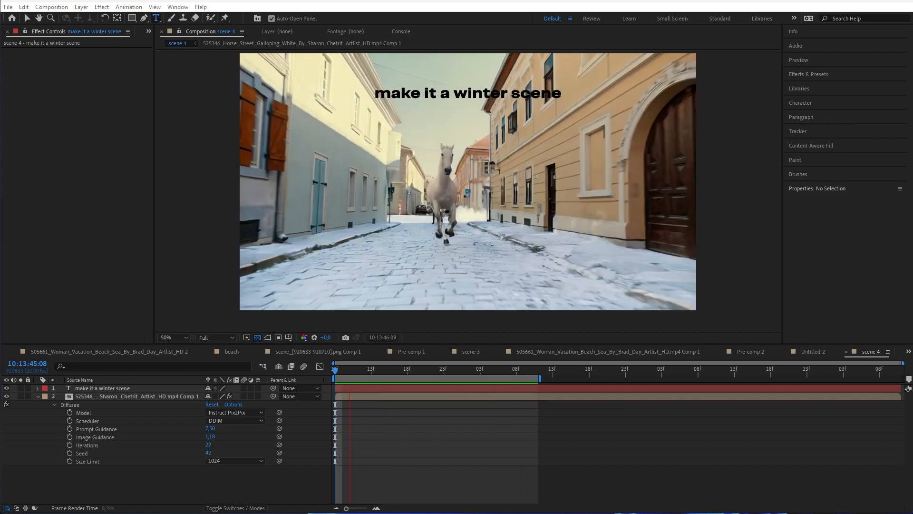
# Step: View a frame of the horse street rendered snowy by the winter-scene prompt
pyautogui.click(501, 395)
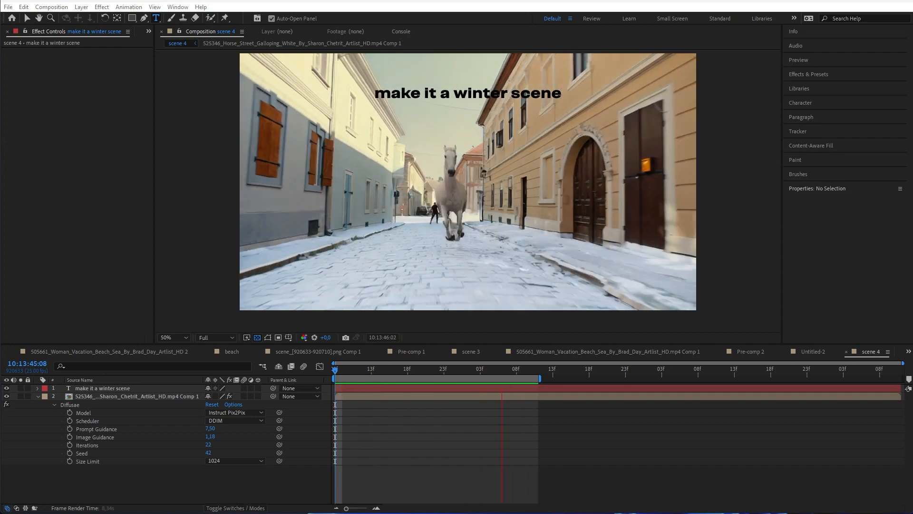